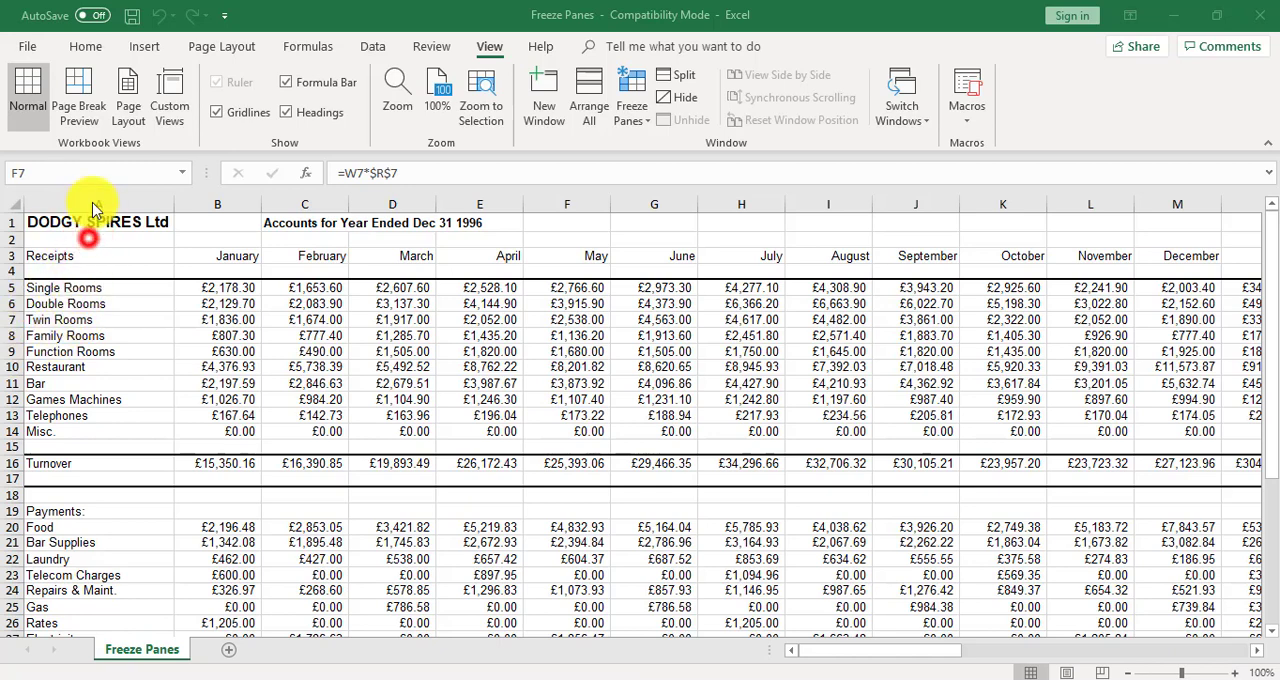
Select column B and bring up the Freeze Panes options on the View tab
{"action": "left_click", "coordinate": [98, 204]}
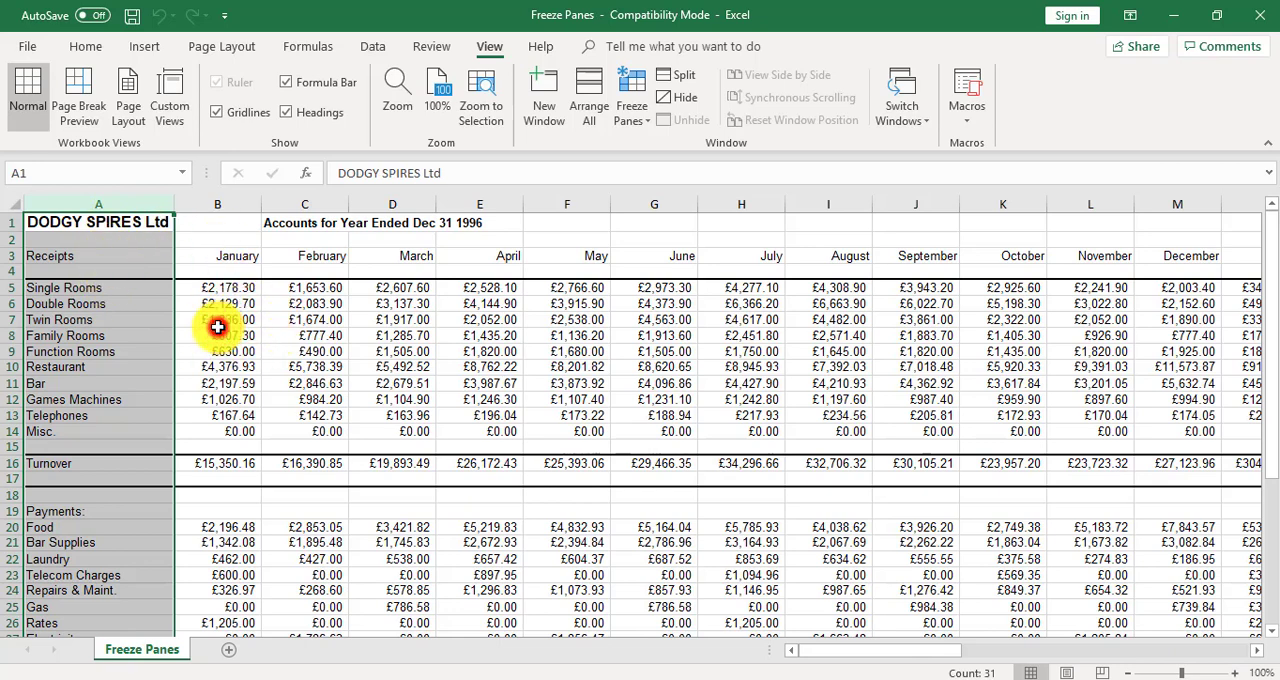
{"action": "left_click", "coordinate": [217, 319]}
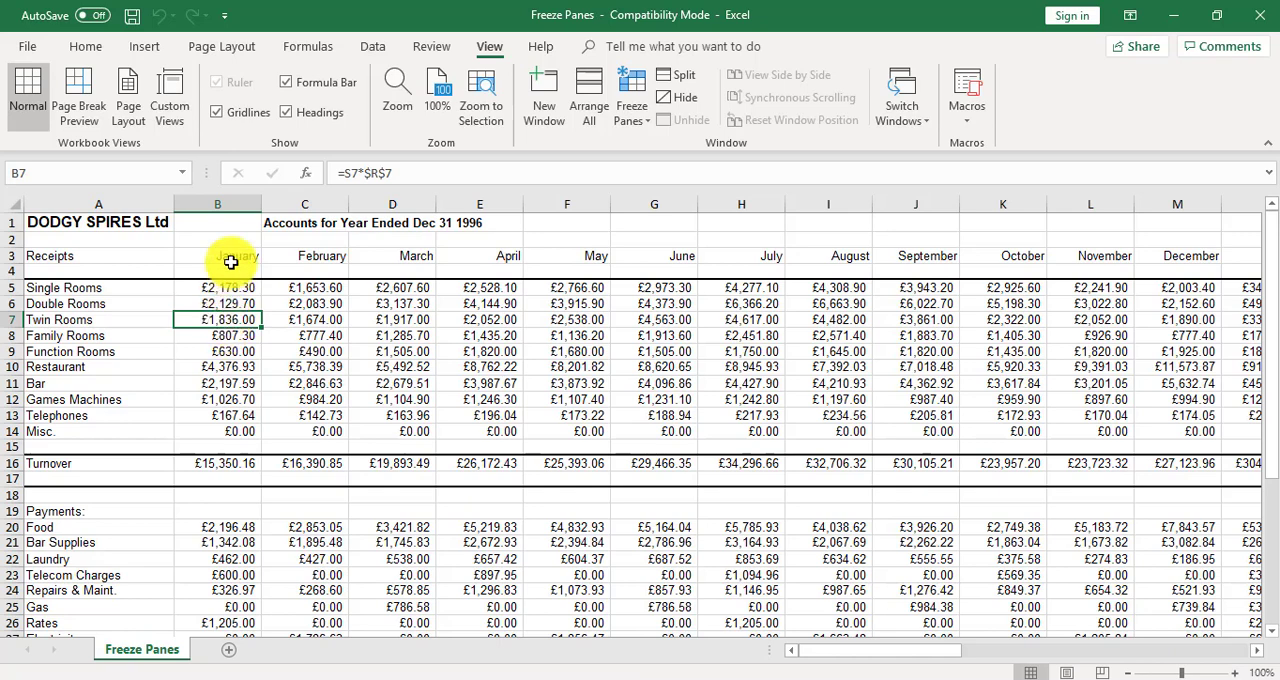
{"action": "left_click", "coordinate": [217, 204]}
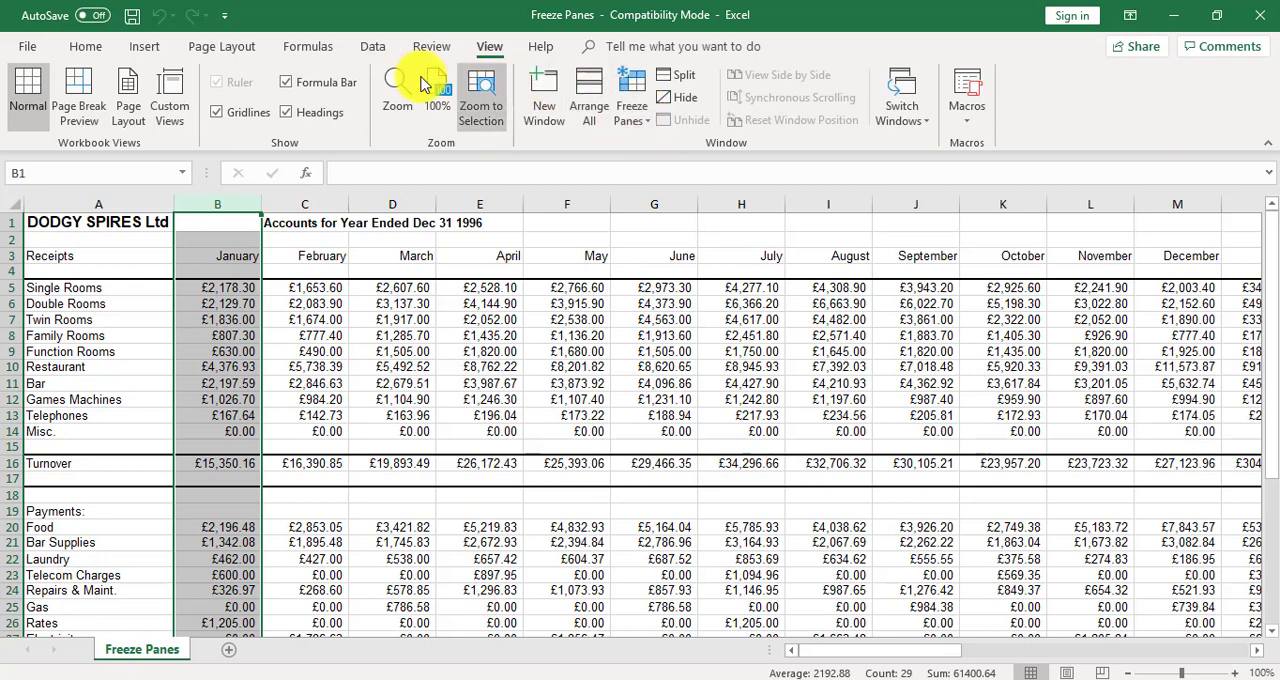
{"action": "mouse_move", "coordinate": [631, 100]}
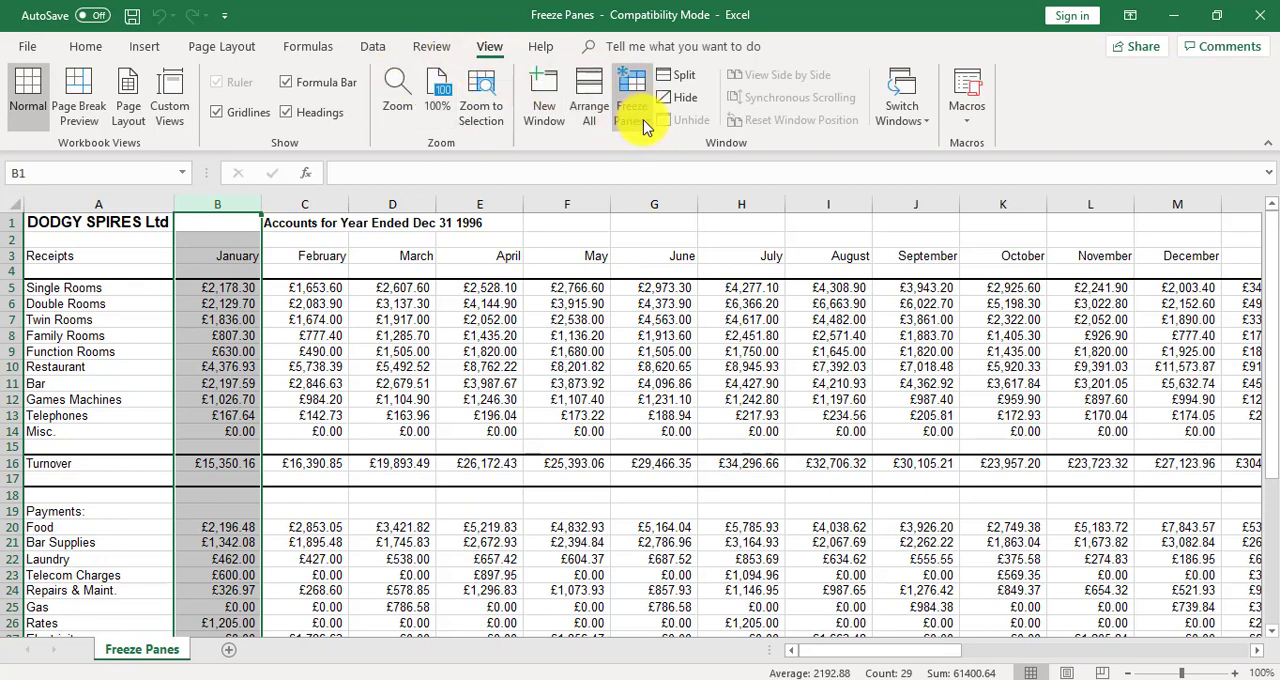
{"action": "left_click", "coordinate": [631, 95]}
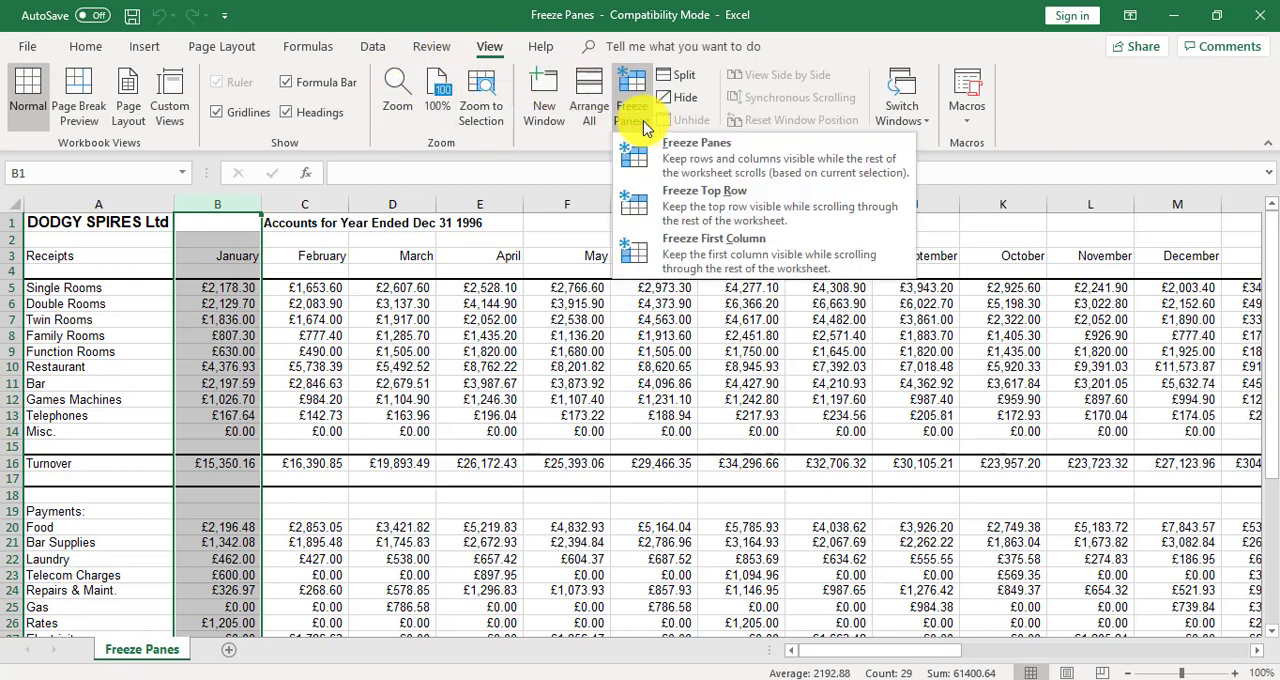
{"action": "mouse_move", "coordinate": [710, 157]}
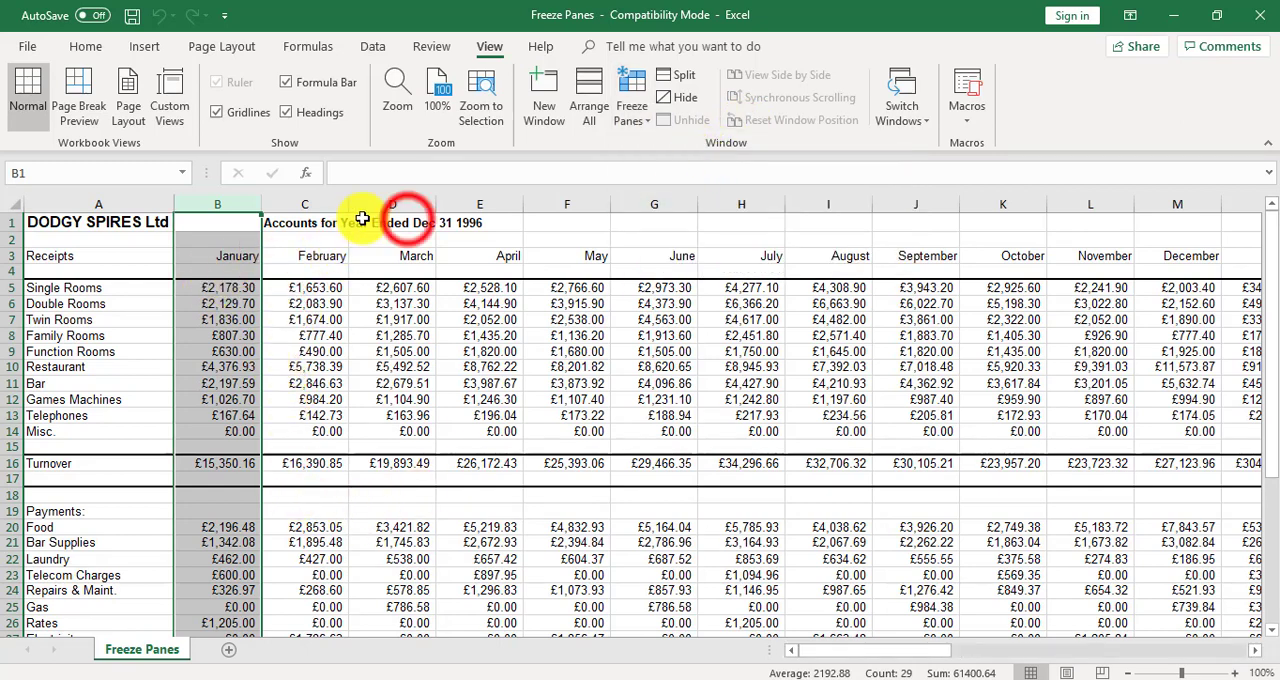
Scroll the sheet sideways and vertically to confirm column A stays fixed, then reopen Freeze Panes
{"action": "left_click", "coordinate": [392, 222]}
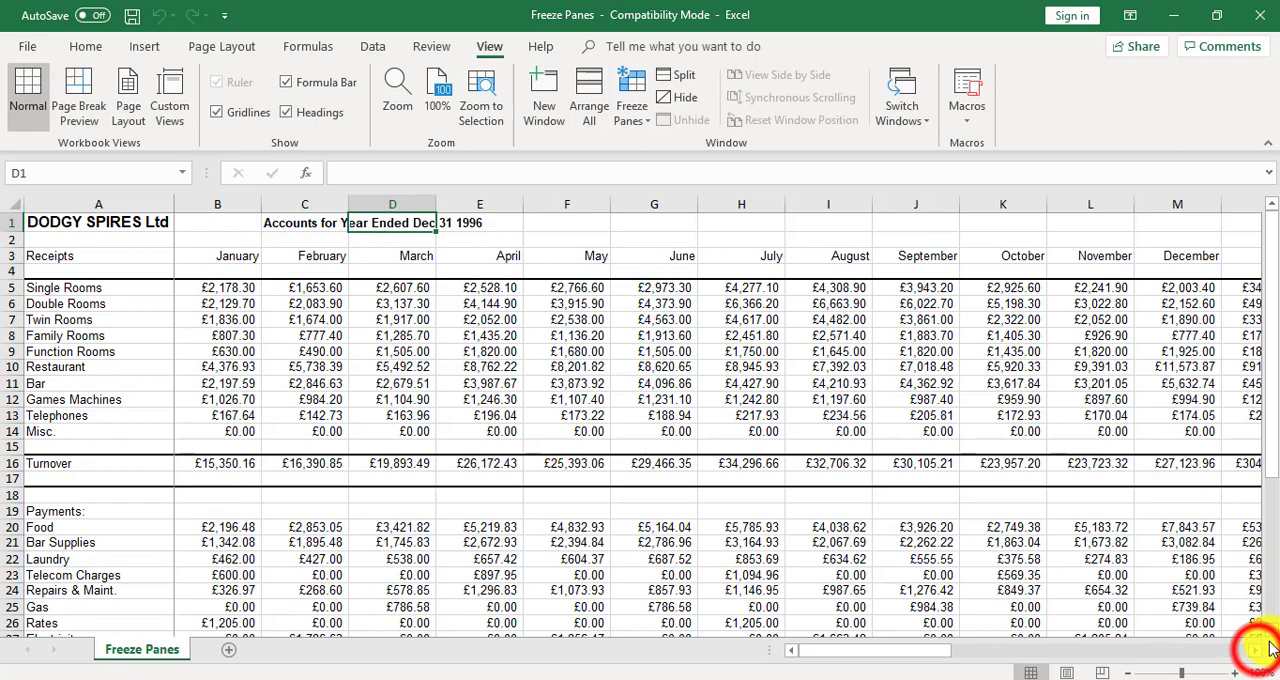
{"action": "scroll", "scroll_direction": "right", "scroll_amount": 3}
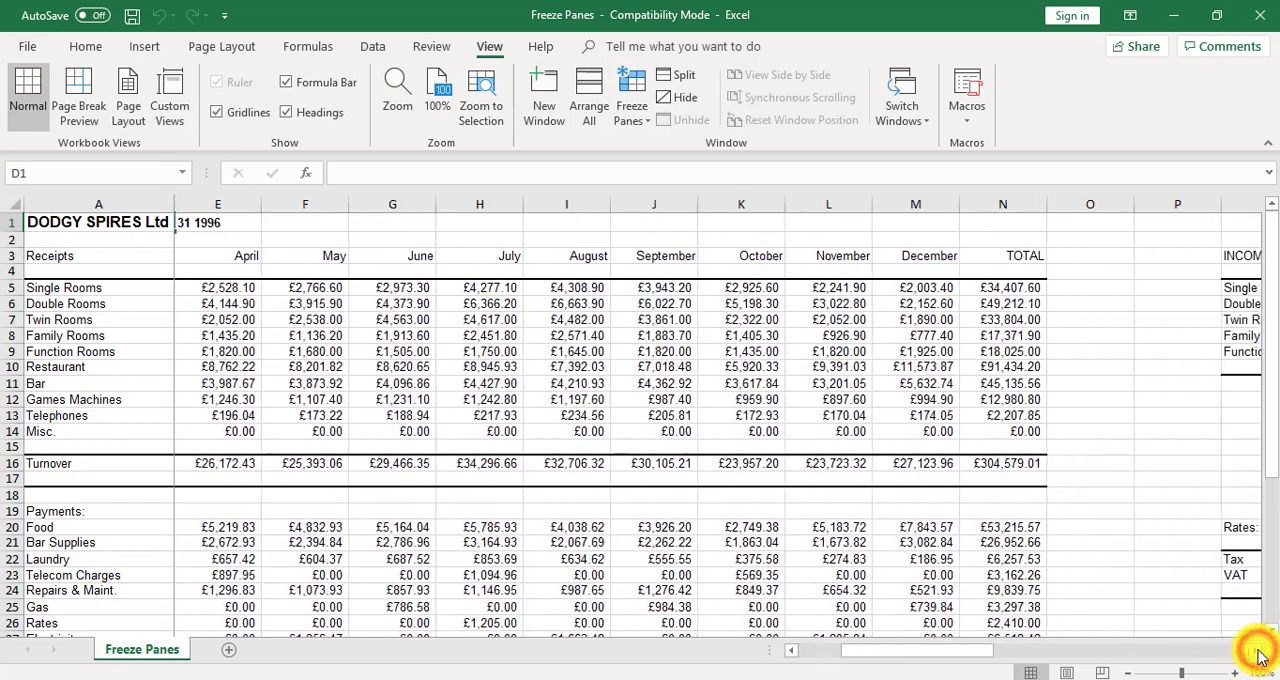
{"action": "scroll", "scroll_direction": "right", "scroll_amount": 3}
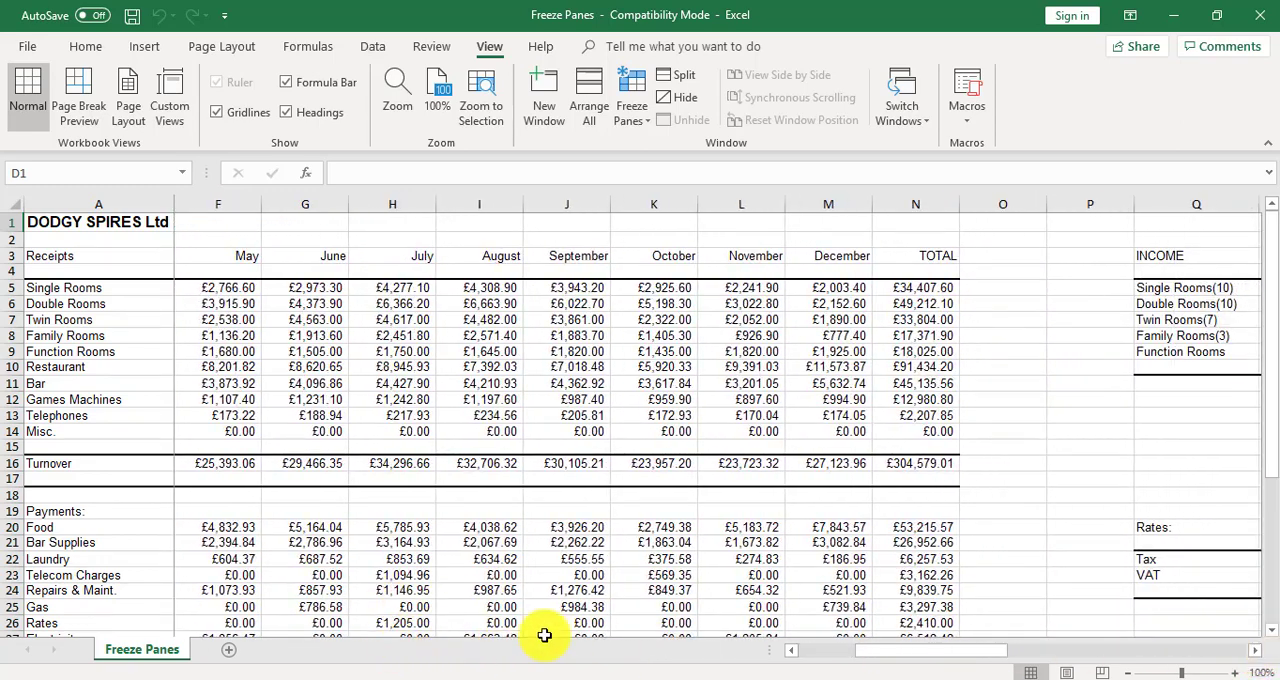
{"action": "scroll", "scroll_direction": "left", "scroll_amount": 3}
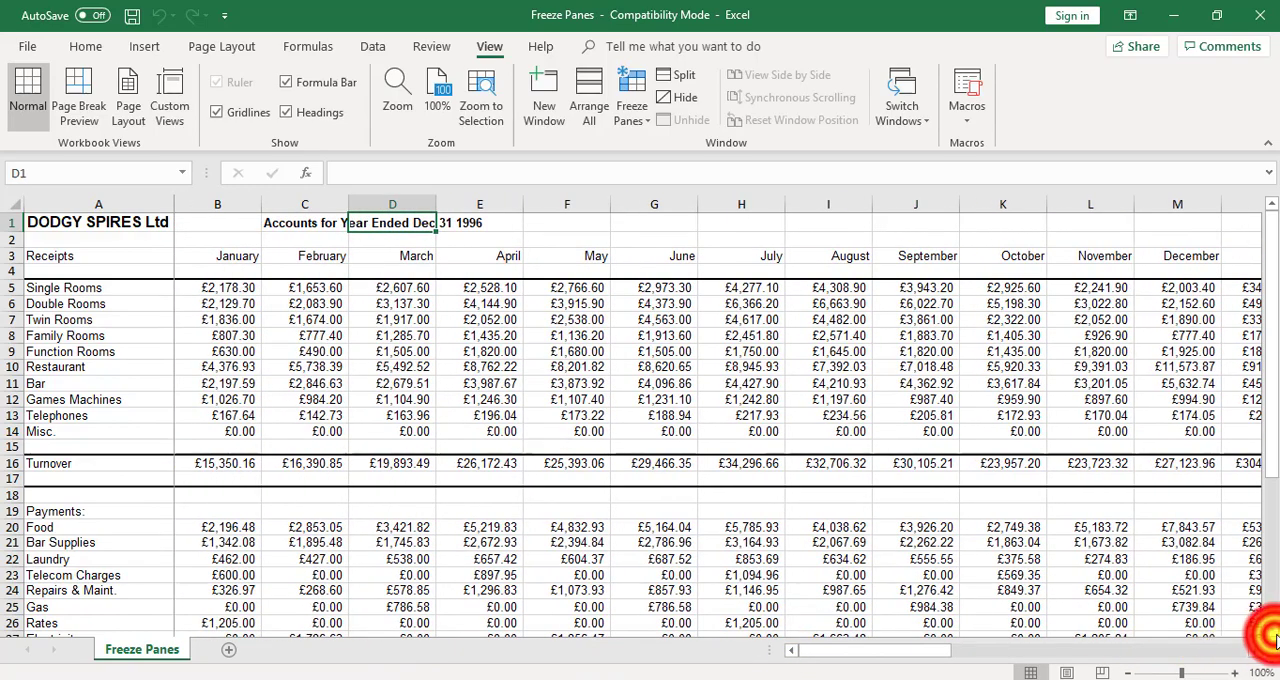
{"action": "scroll", "scroll_direction": "down", "scroll_amount": 3}
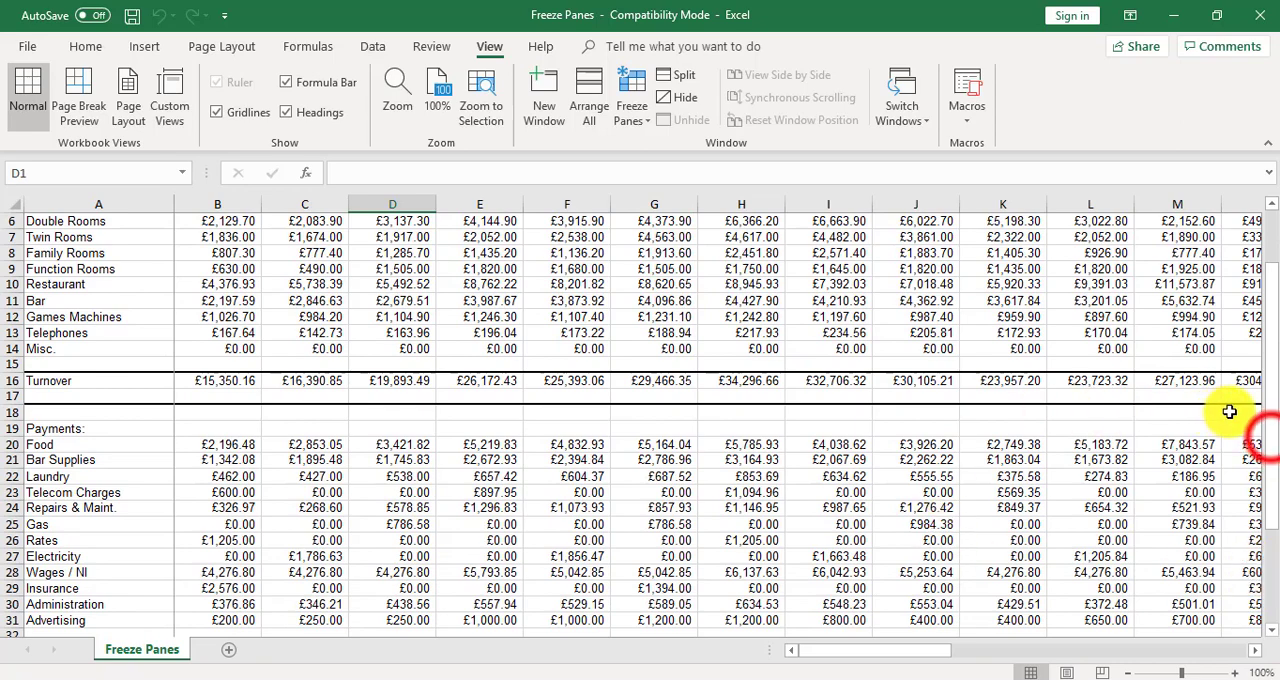
{"action": "scroll", "scroll_direction": "up", "scroll_amount": 3}
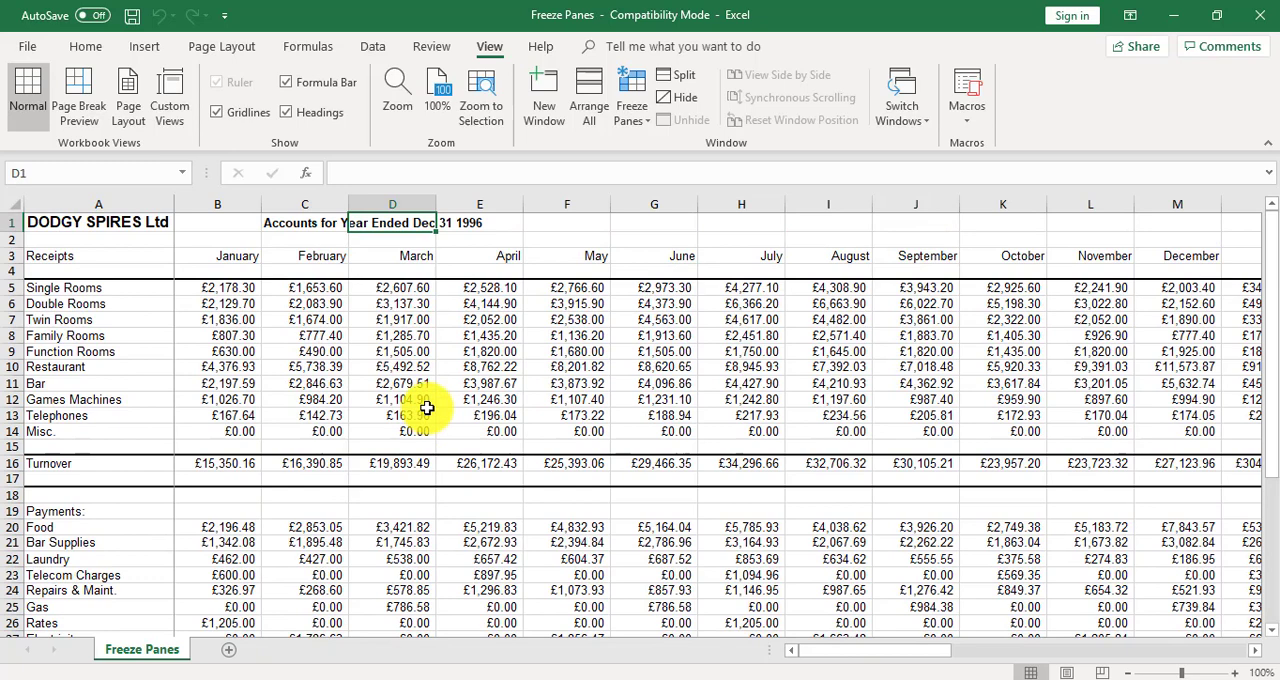
{"action": "mouse_move", "coordinate": [622, 150]}
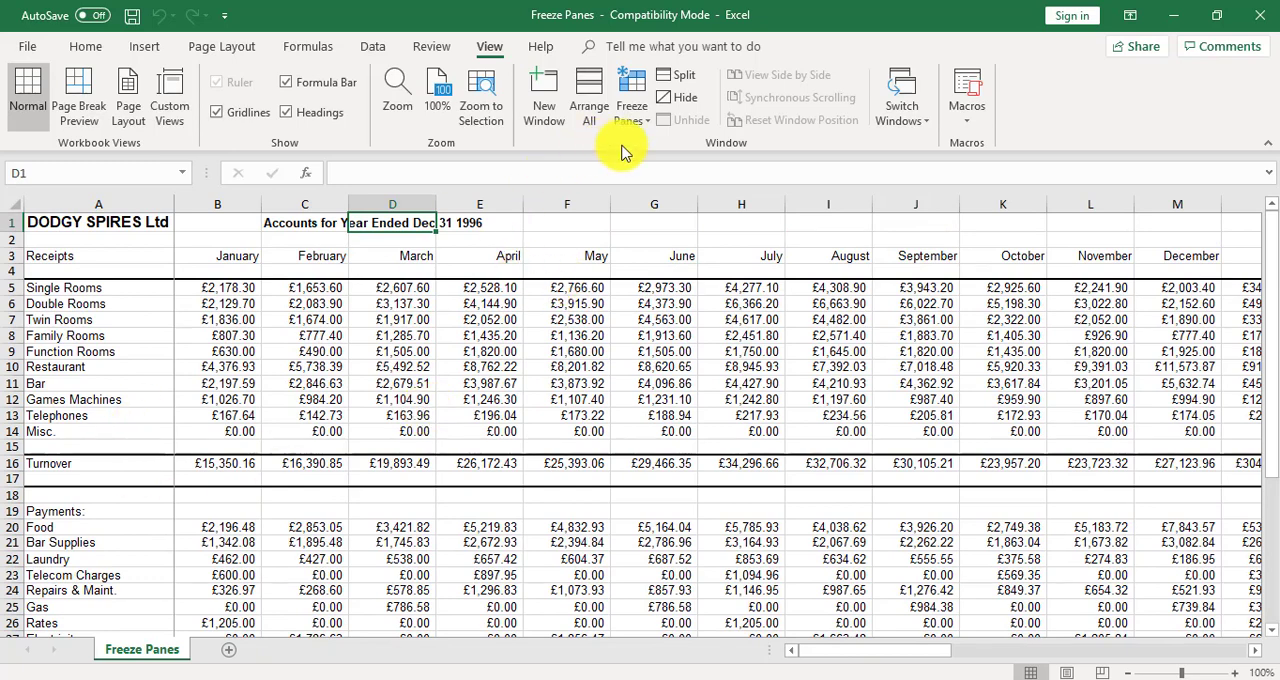
{"action": "left_click", "coordinate": [631, 95]}
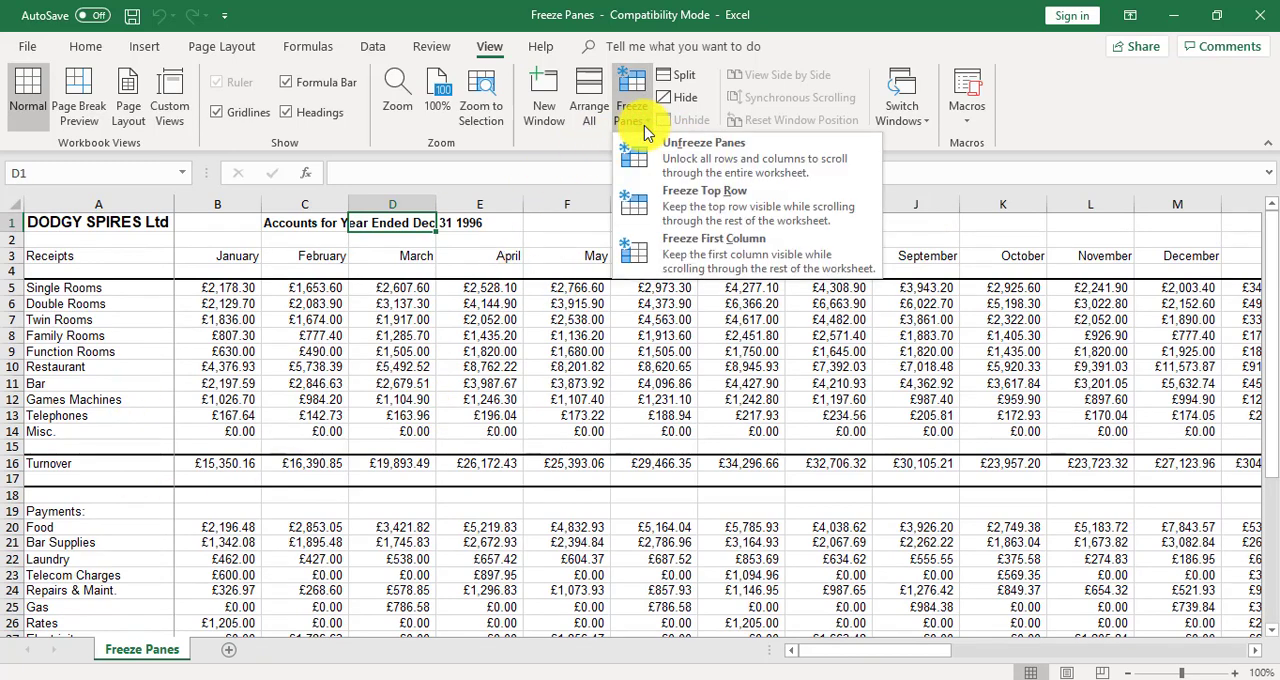
{"action": "mouse_move", "coordinate": [695, 157]}
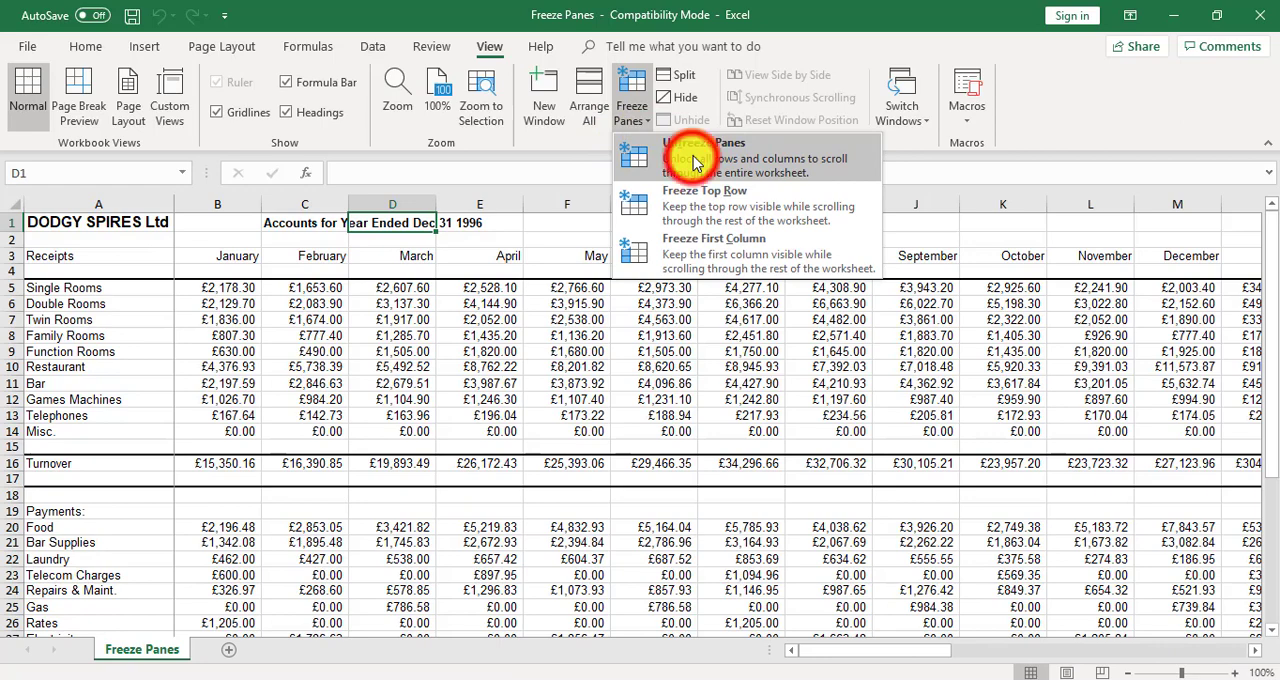